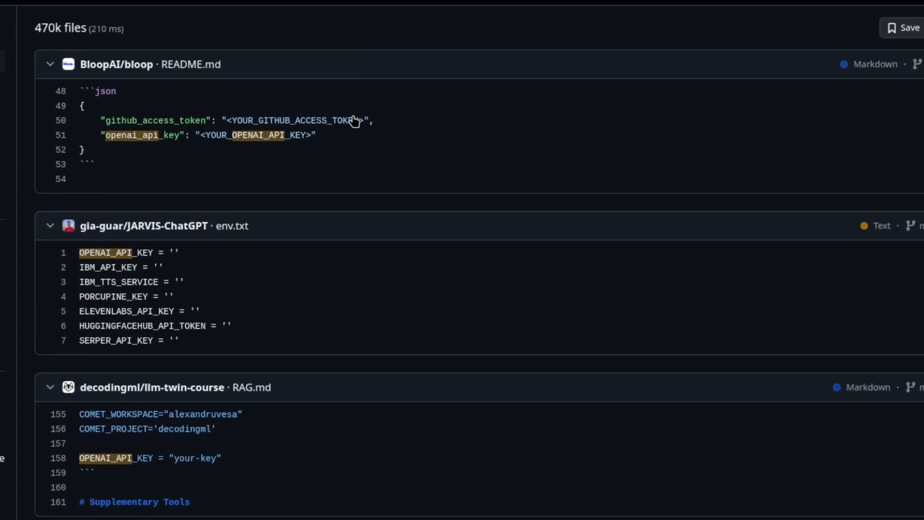
- Create a new file named .env in the storing-secret-keys project
scroll(down, 3)
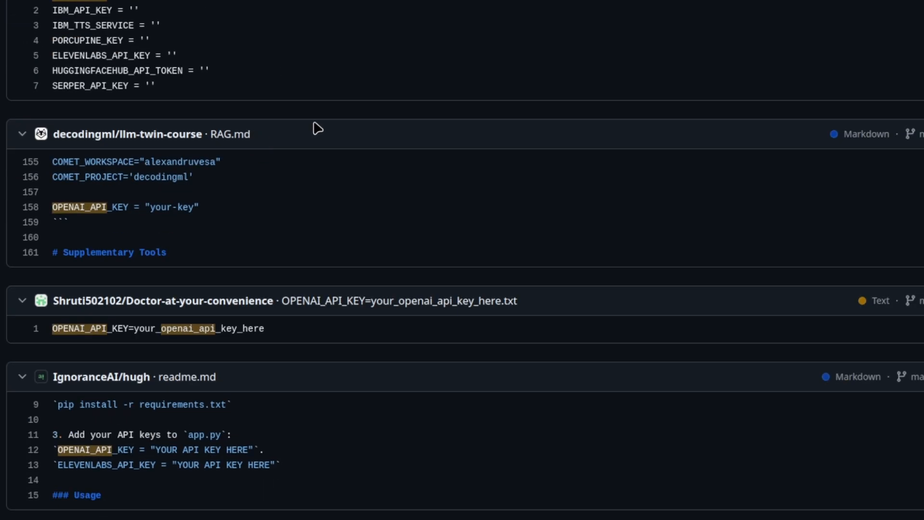
scroll(down, 3)
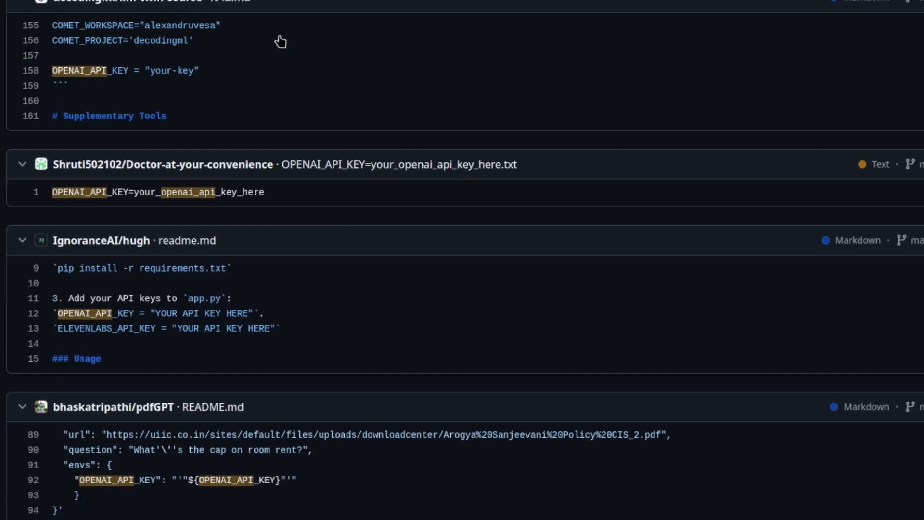
scroll(down, 3)
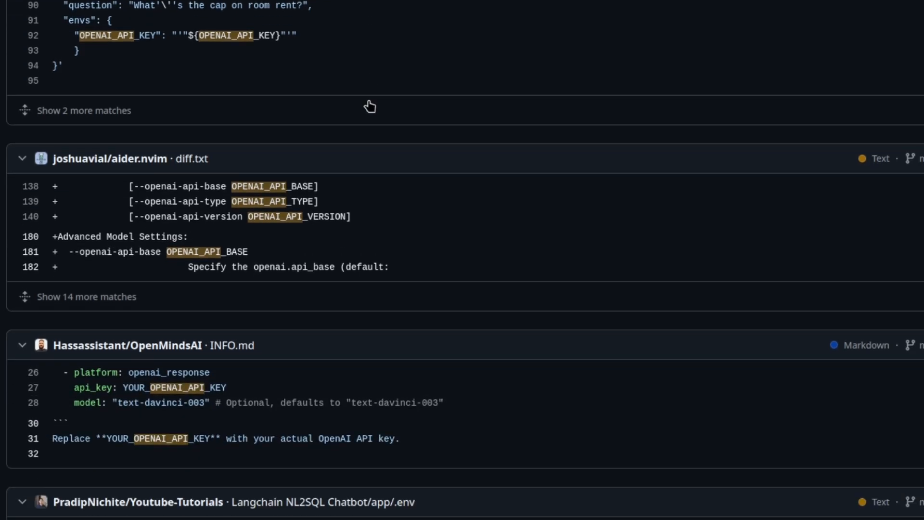
scroll(down, 3)
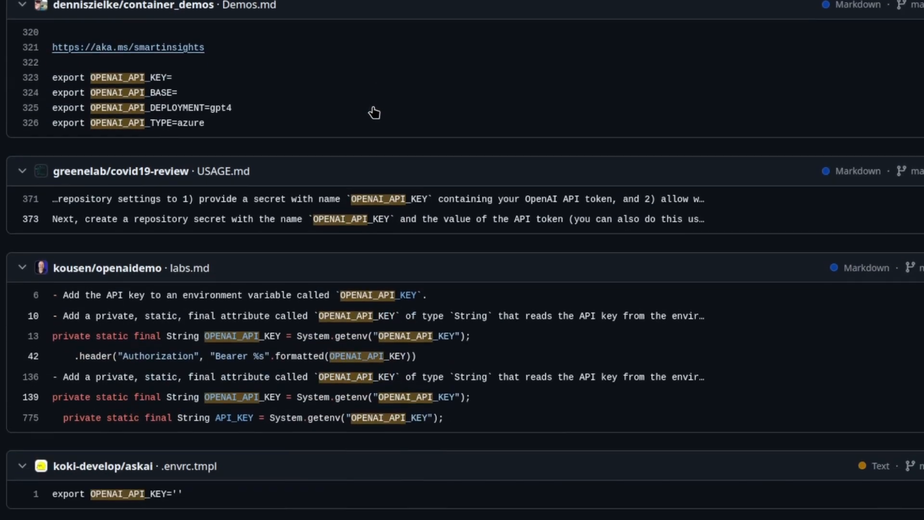
scroll(down, 3)
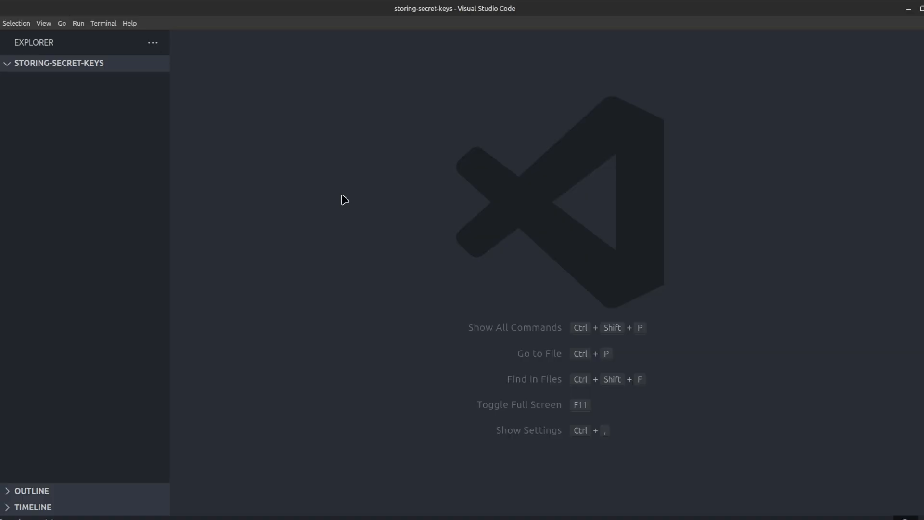
mouse_move(334, 111)
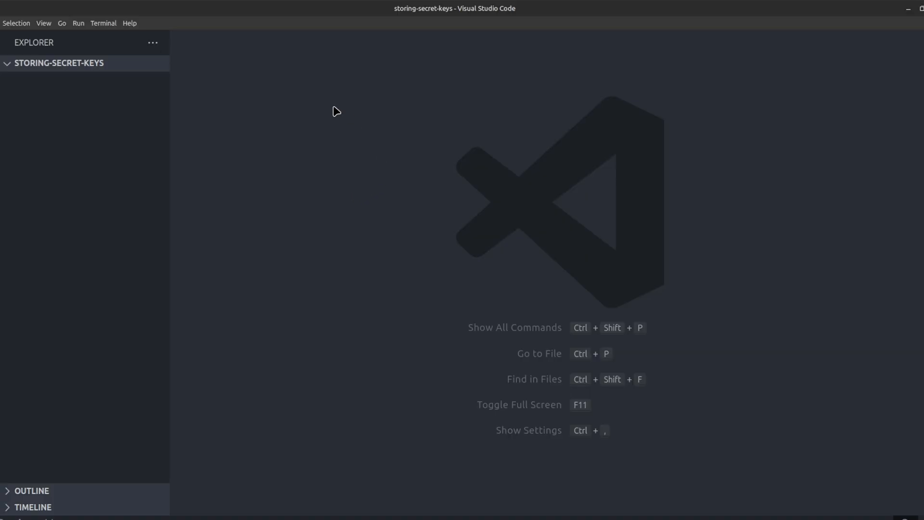
mouse_move(171, 151)
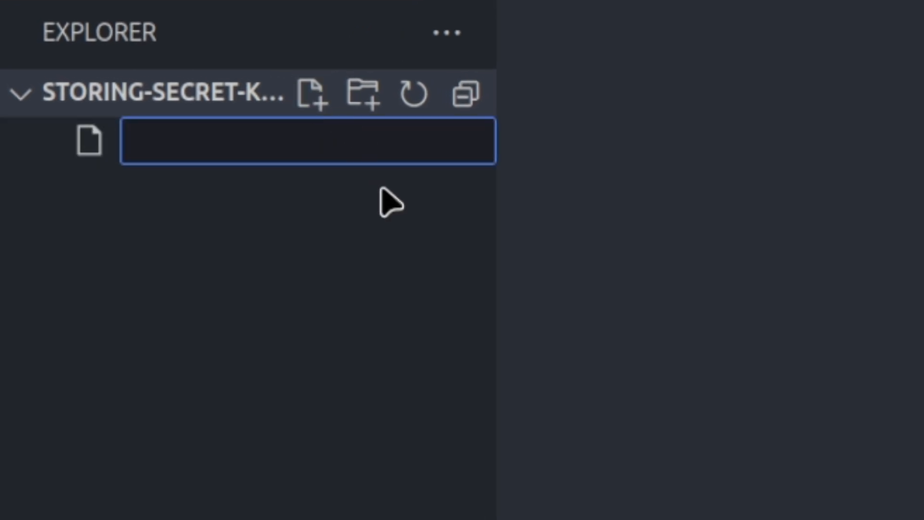
text(.env)
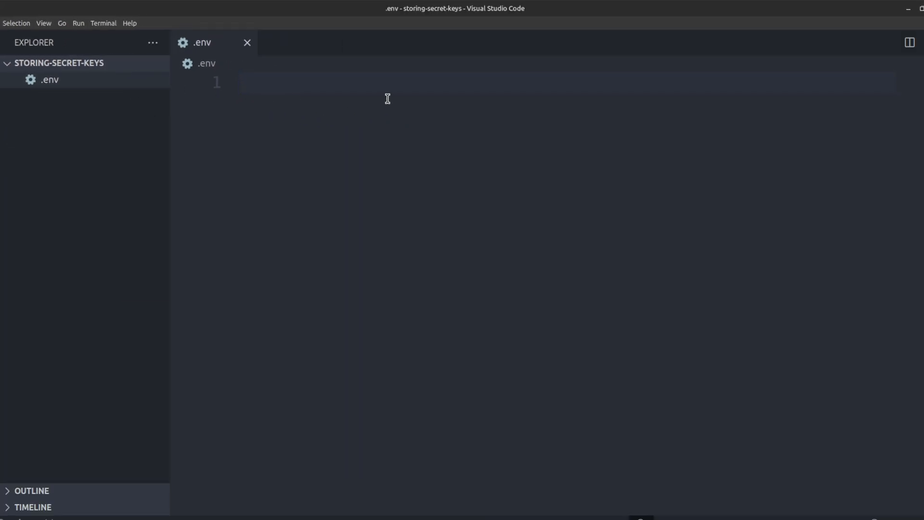
- Write API_KEY=your-secret-key on the first line of .env
text(AP)
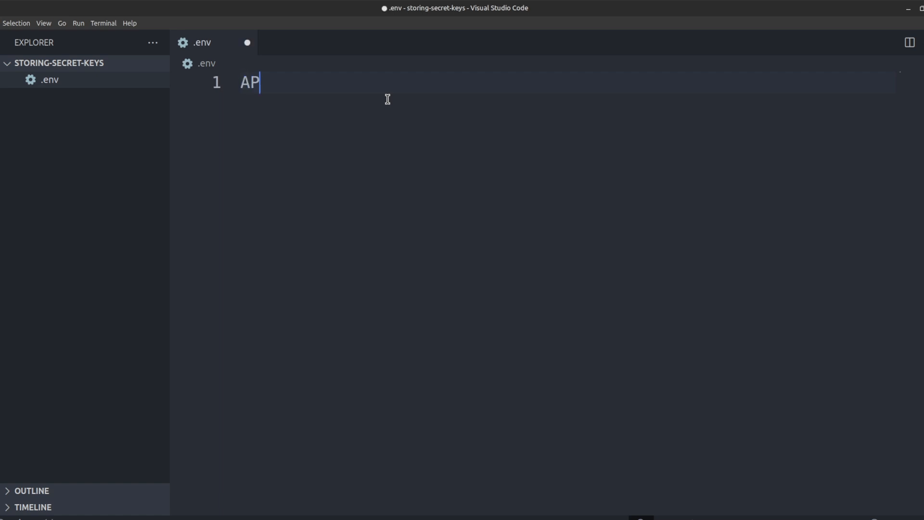
text(I_)
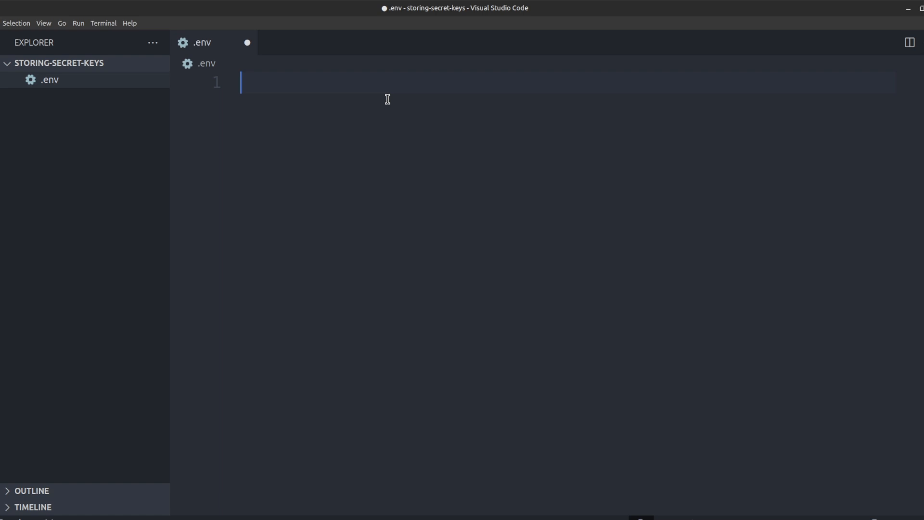
text(API_KE)
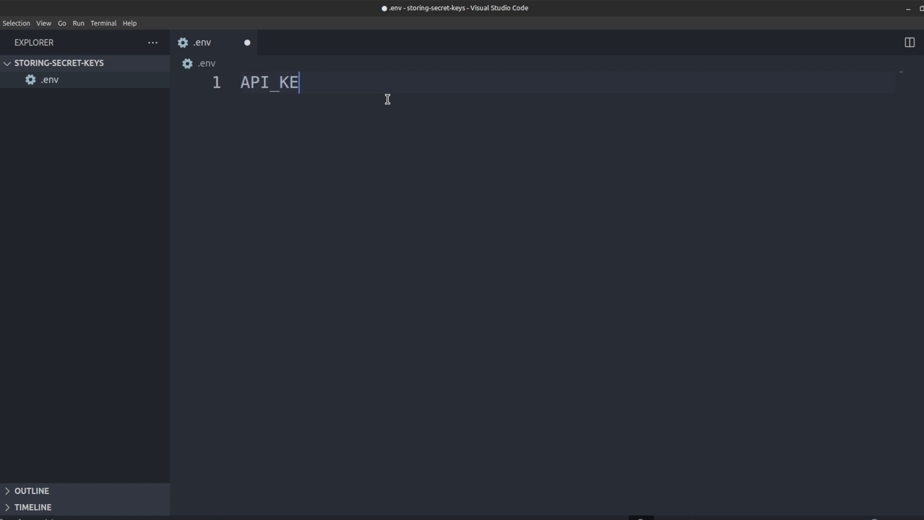
text(Y=)
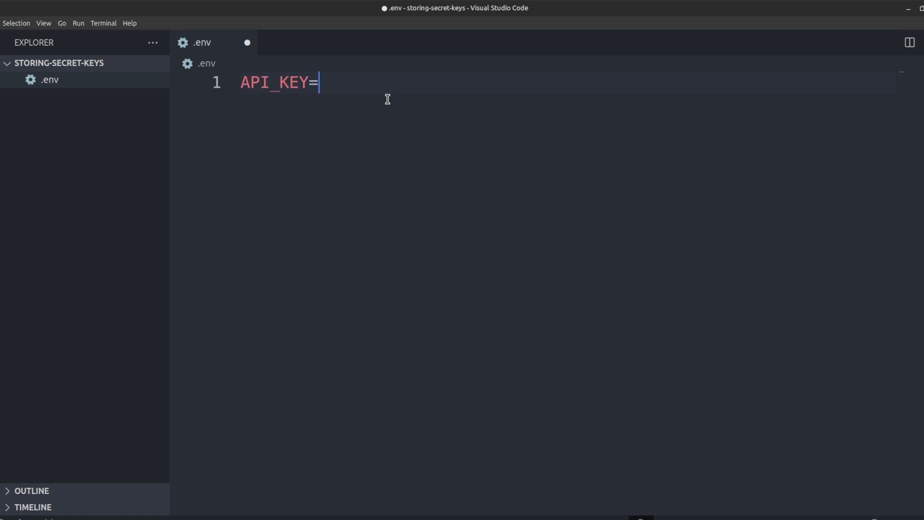
text(your)
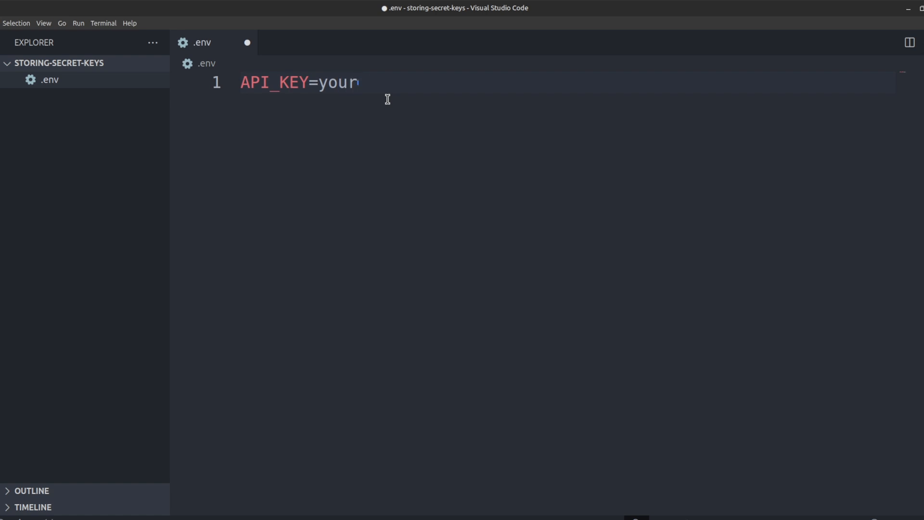
text(-secret-)
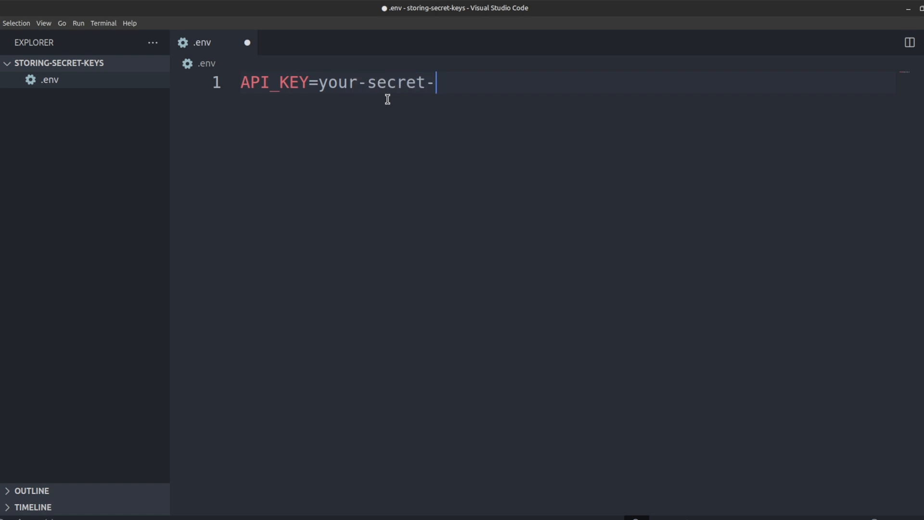
text(key)
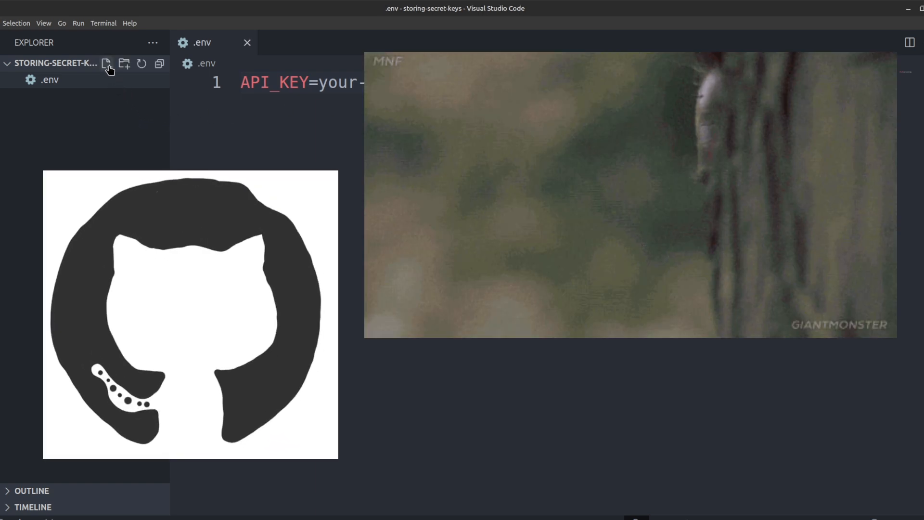
- Create a .gitignore listing .env, close its tab, and start another new file
click(106, 63)
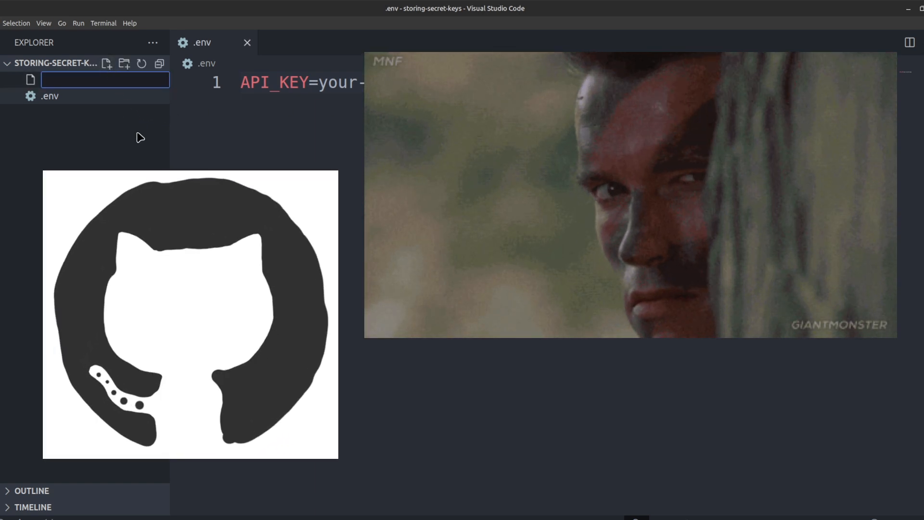
text(.gitignore)
text(.e)
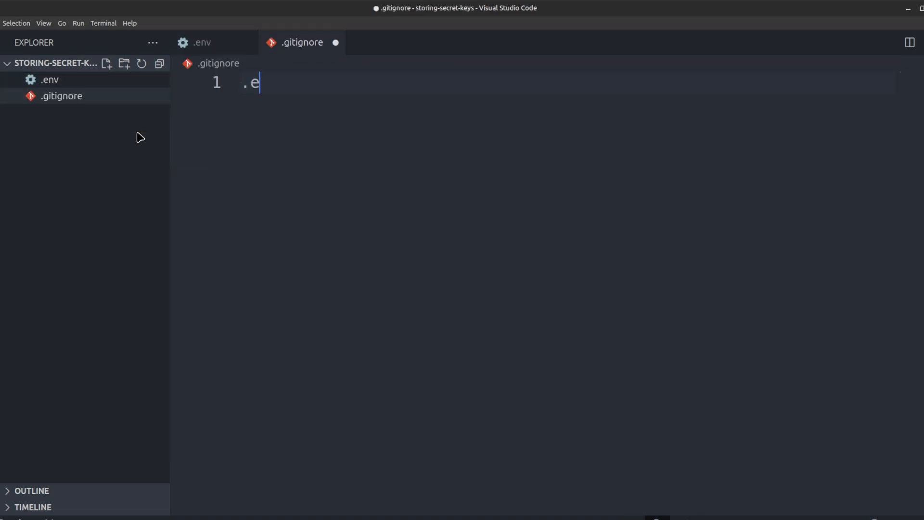
text(nv)
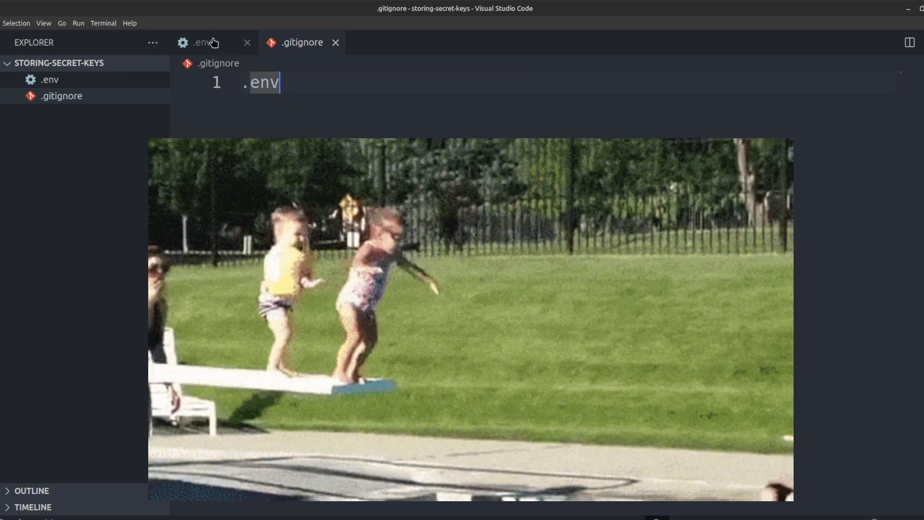
click(200, 42)
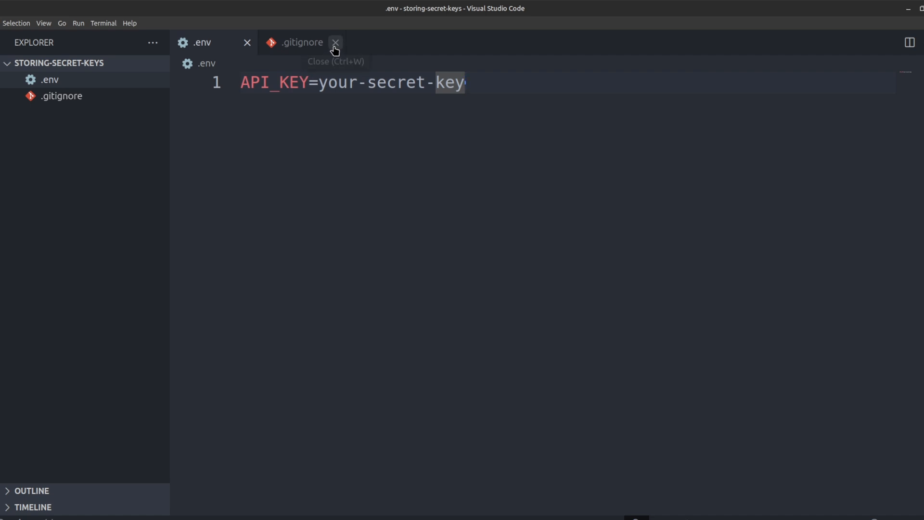
click(334, 43)
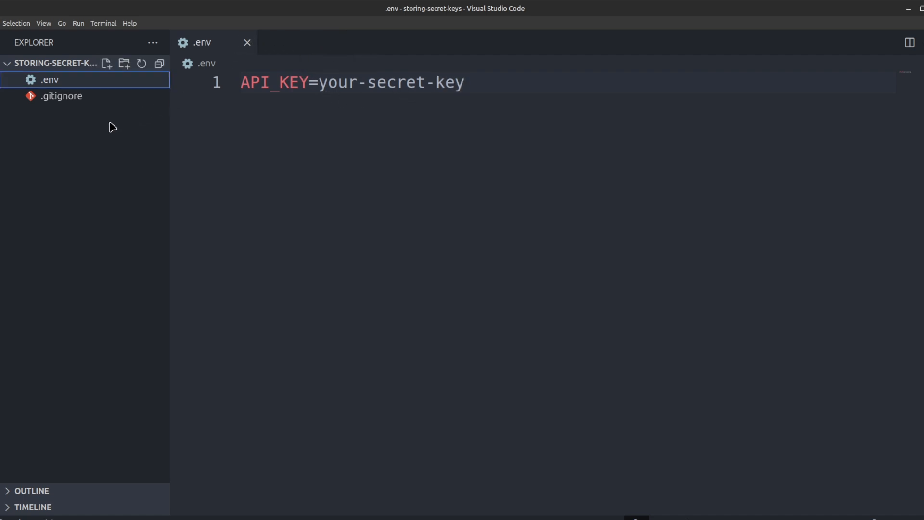
click(108, 63)
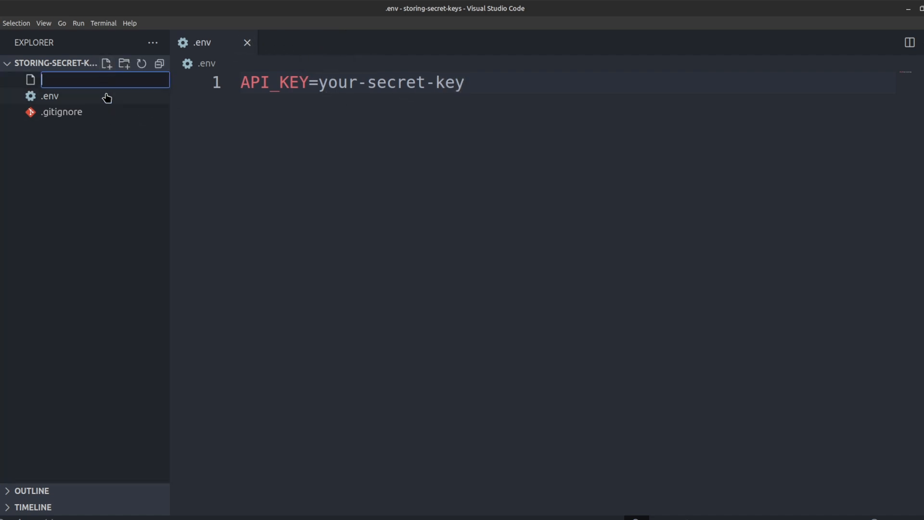
- Name the file index.js and write const apiKey = process.env.API_KEY; on line 1
text(index.js)
text(co)
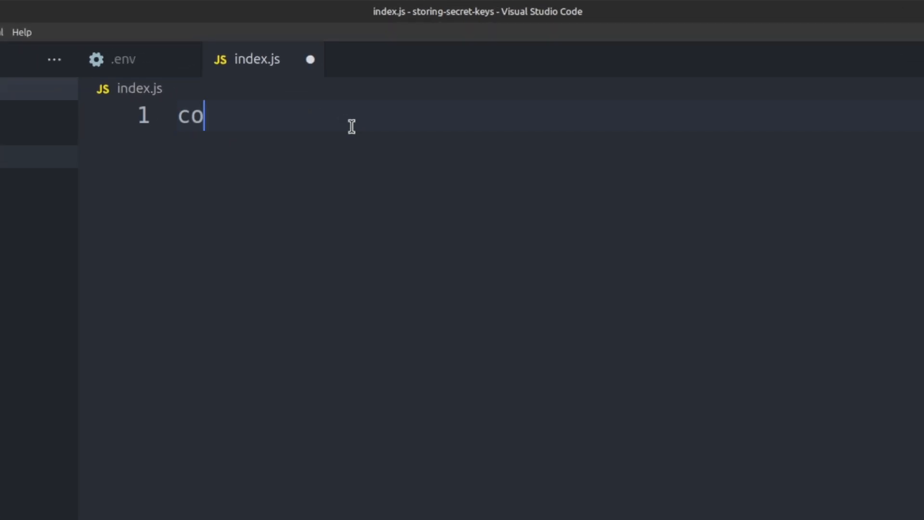
text(nst apiK)
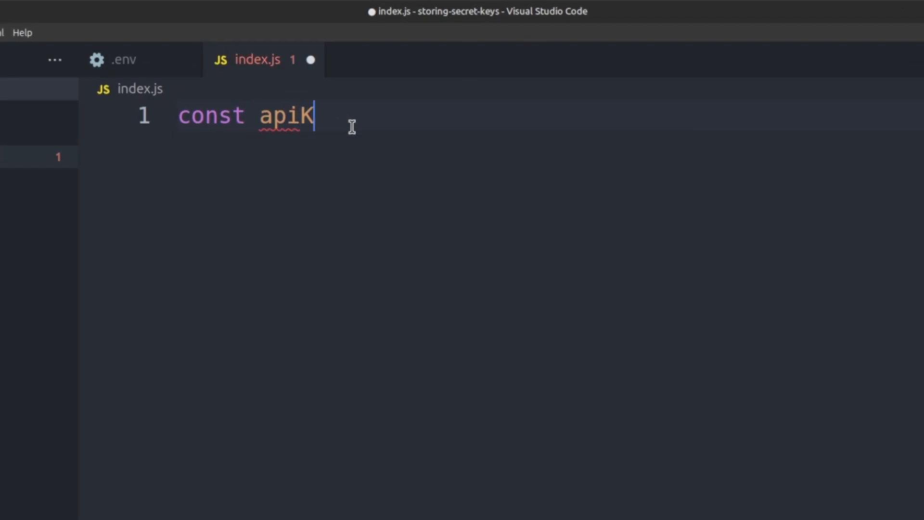
text(ey = process.env.)
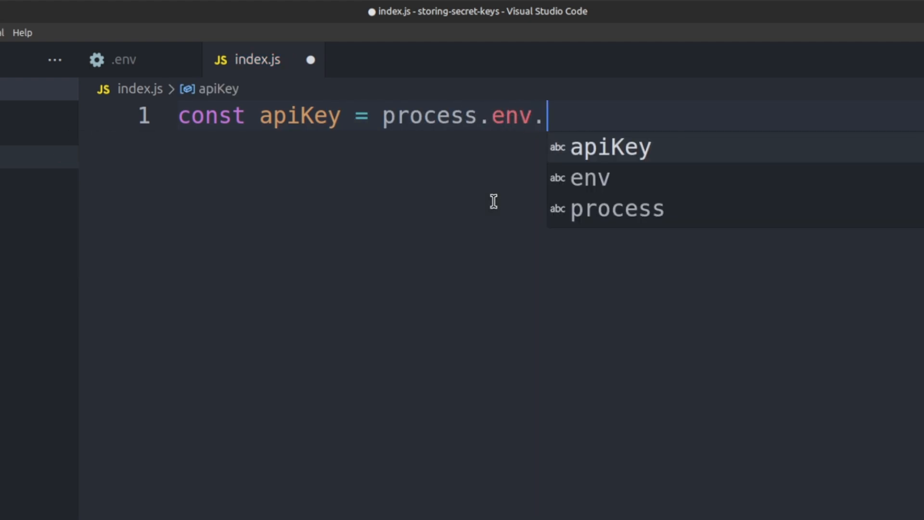
text(API_)
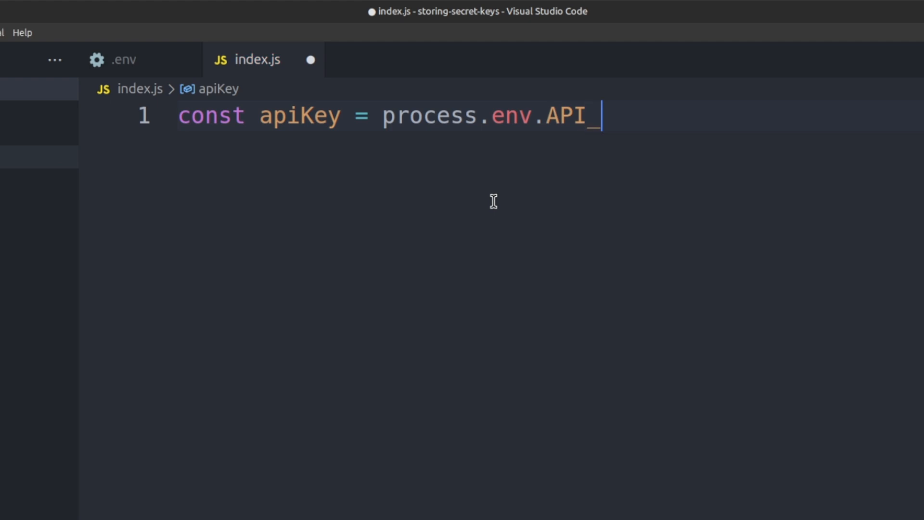
text(KEY;)
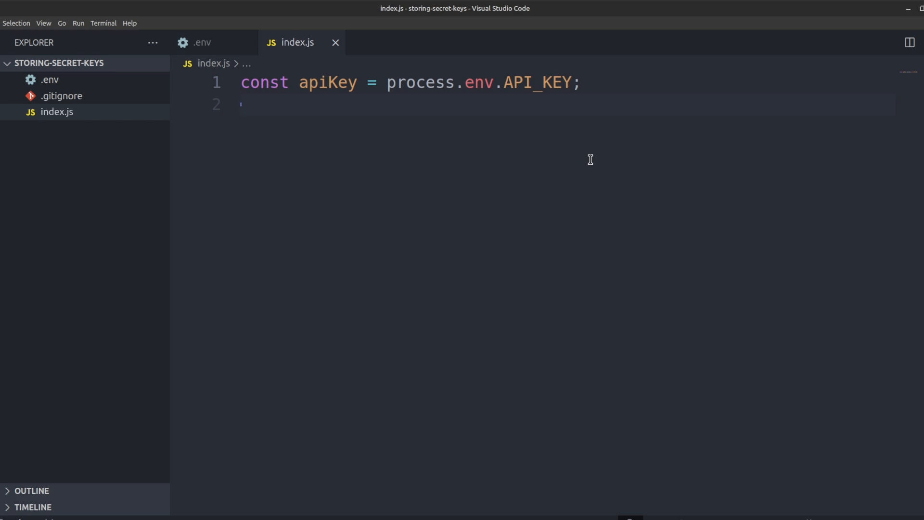
mouse_move(534, 139)
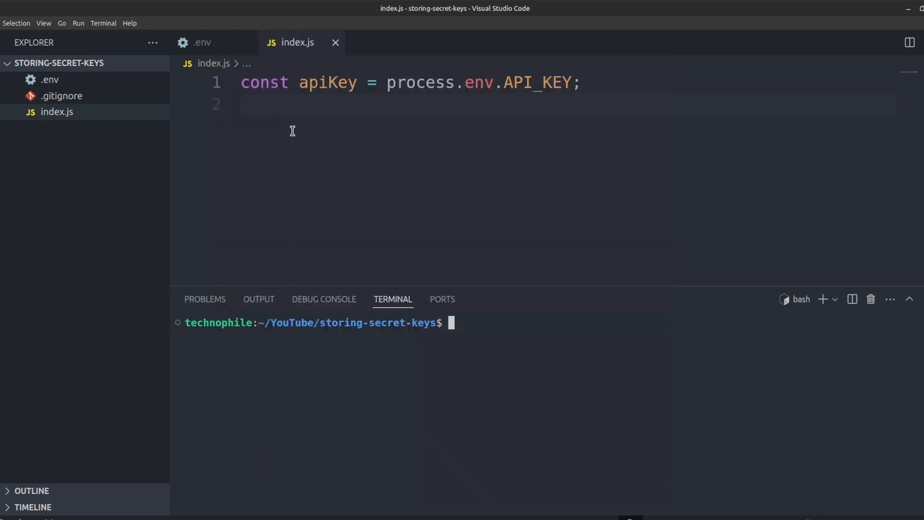
- Install dotenv via npm i and add require("dotenv").config(); atop index.js, saved
text(npm install dotenv)
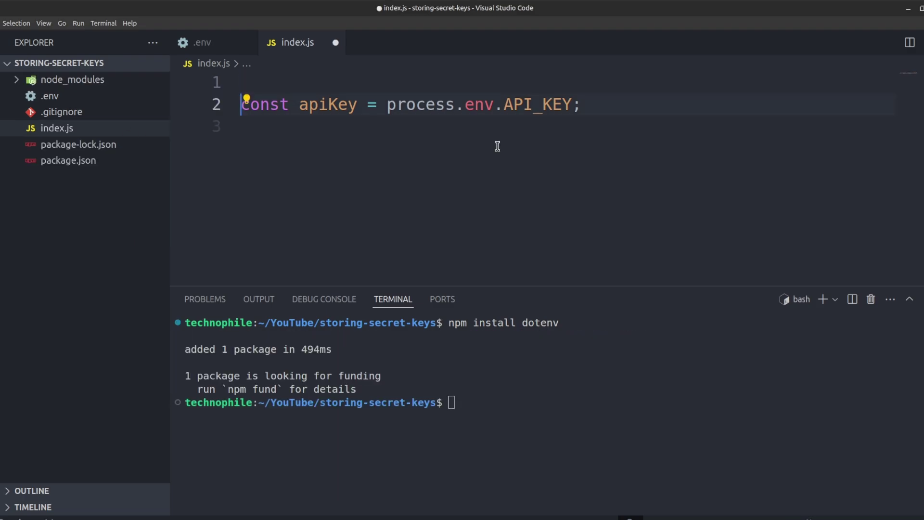
text(require)
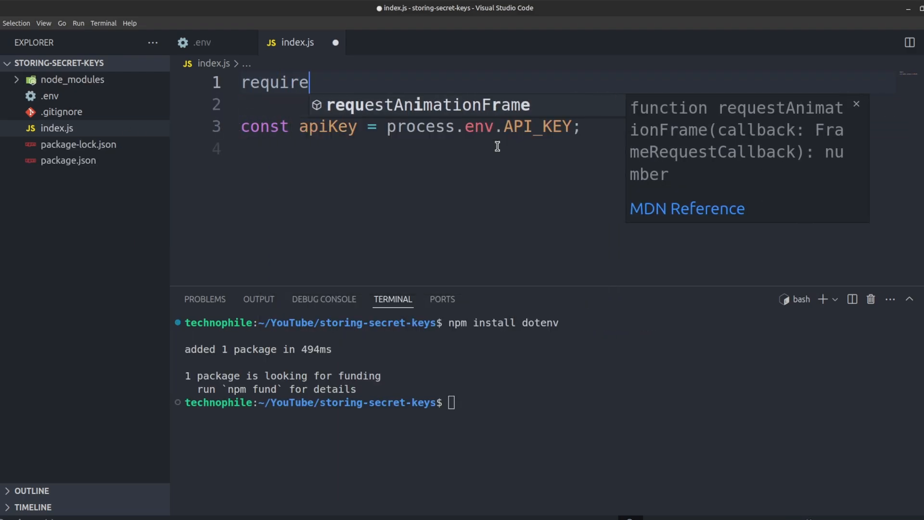
text(("dotenv").config();)
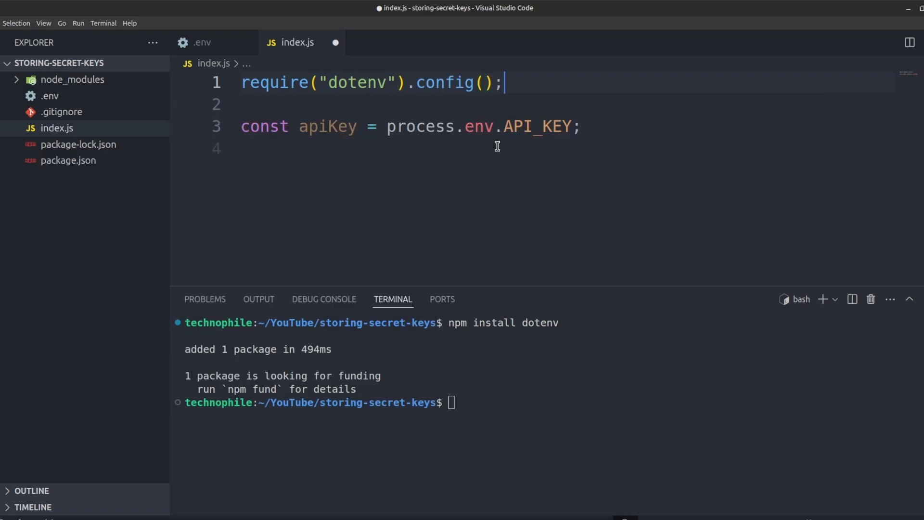
key(Ctrl+s)
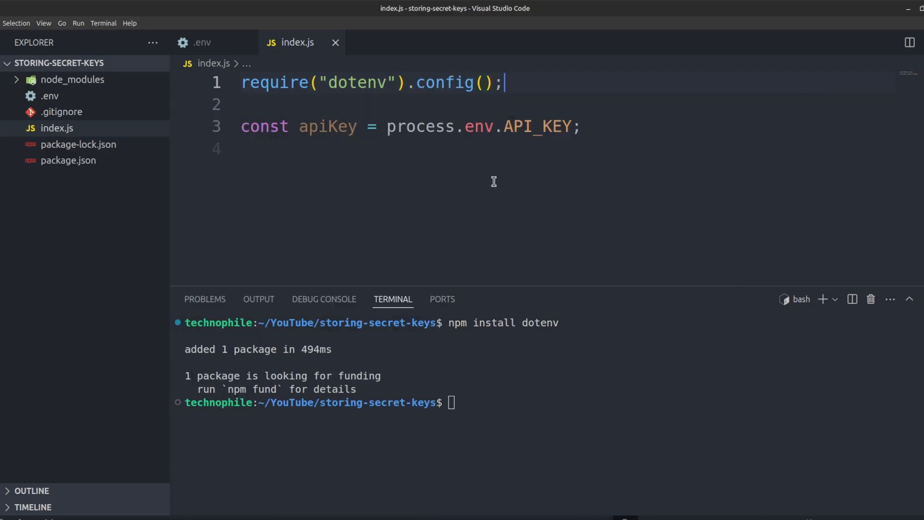
- Open package.json to adjust its type field, then return to index.js
click(405, 150)
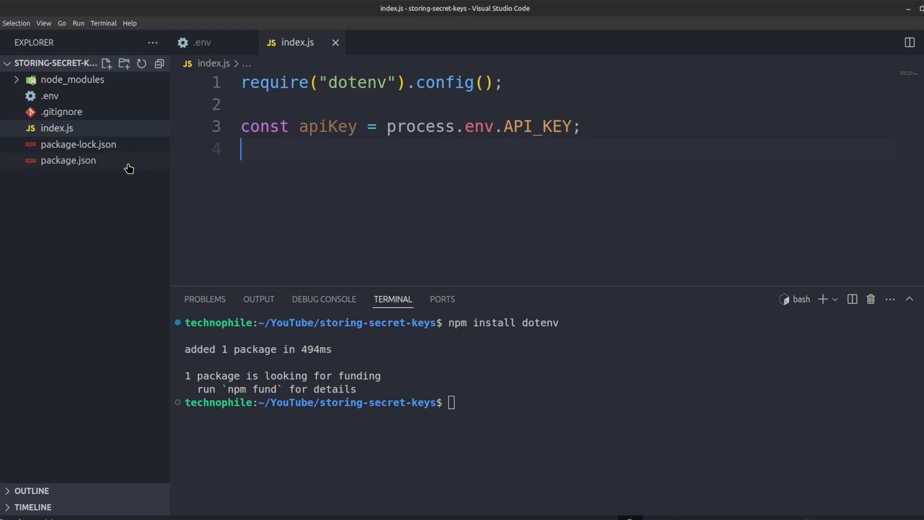
click(68, 160)
text("type": "")
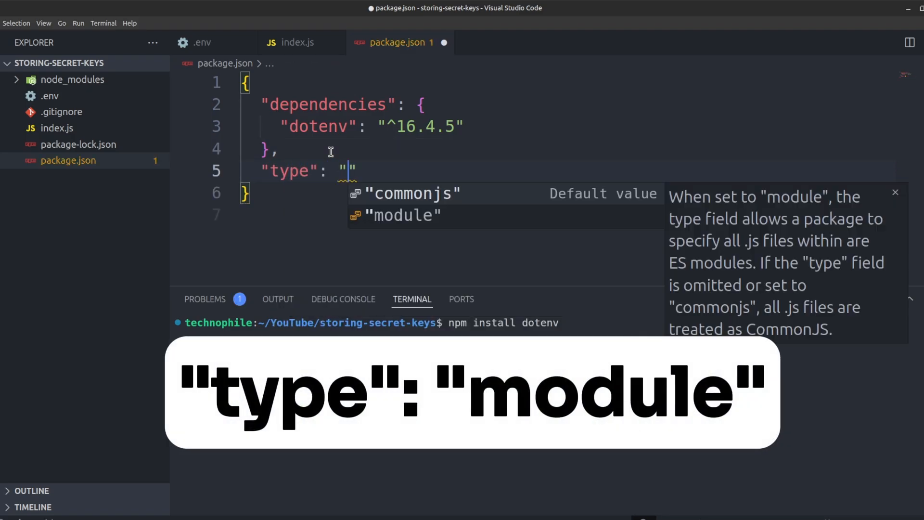
click(298, 42)
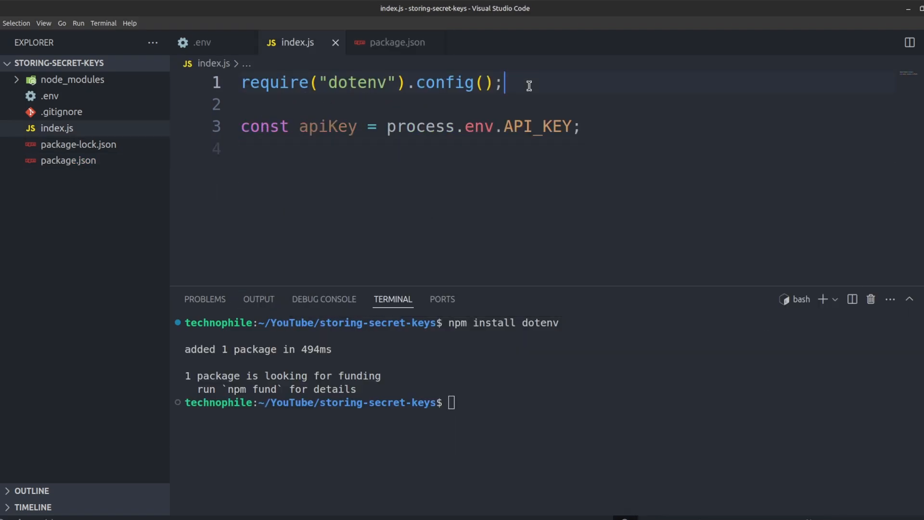
- Switch index.js to import dotenv from "dotenv" with dotenv.config(), and begin console.log(apiKey)
text(import dotenv from "dotenv";)
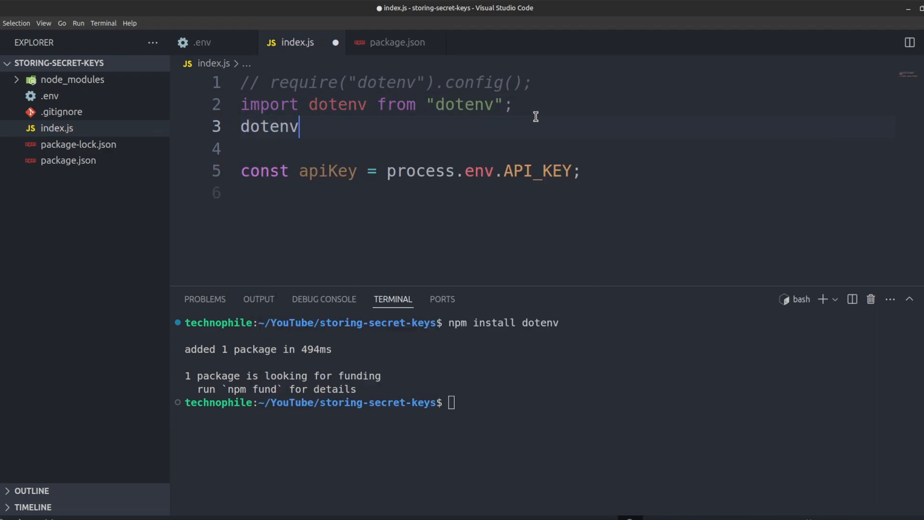
text(.config();)
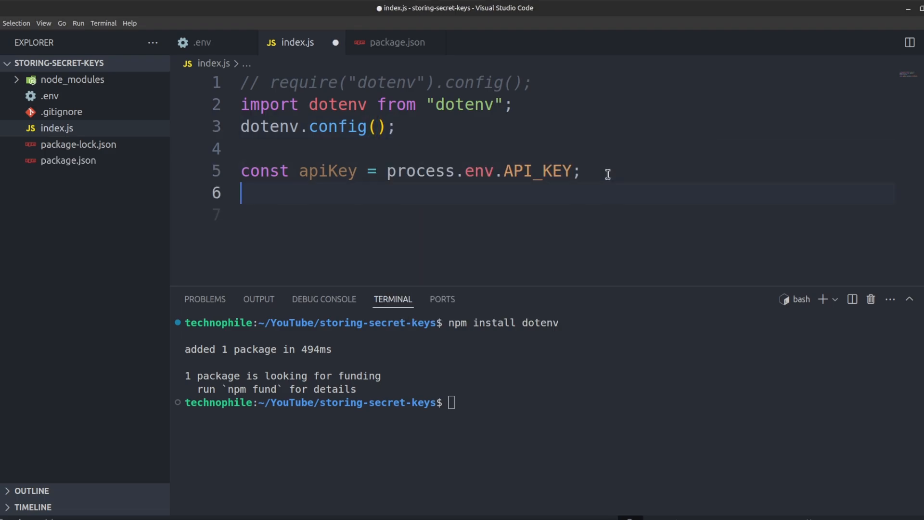
text(console.log(ap)
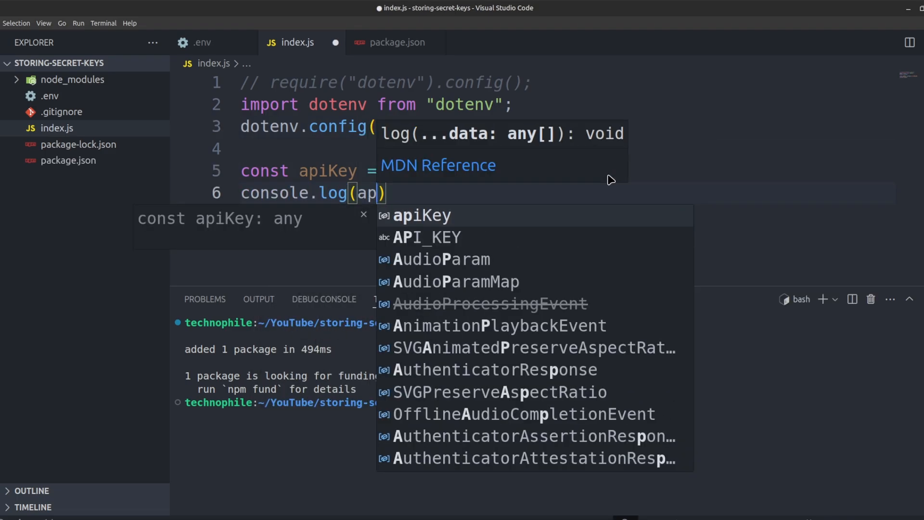